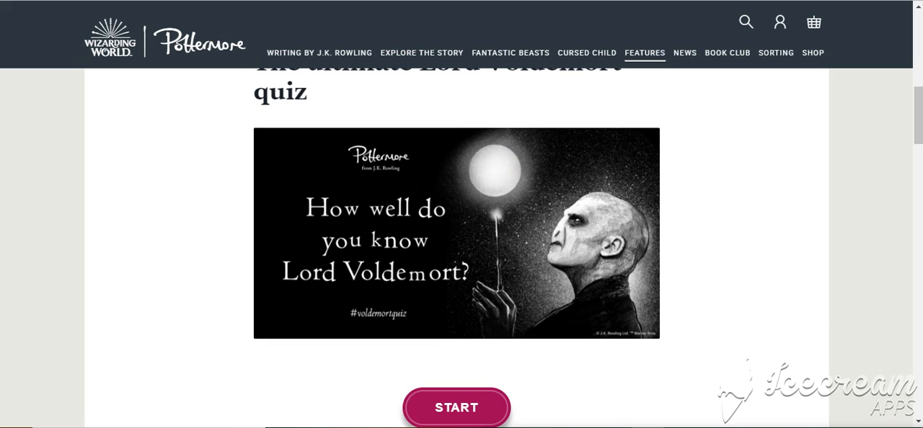
mouse_move(522, 372)
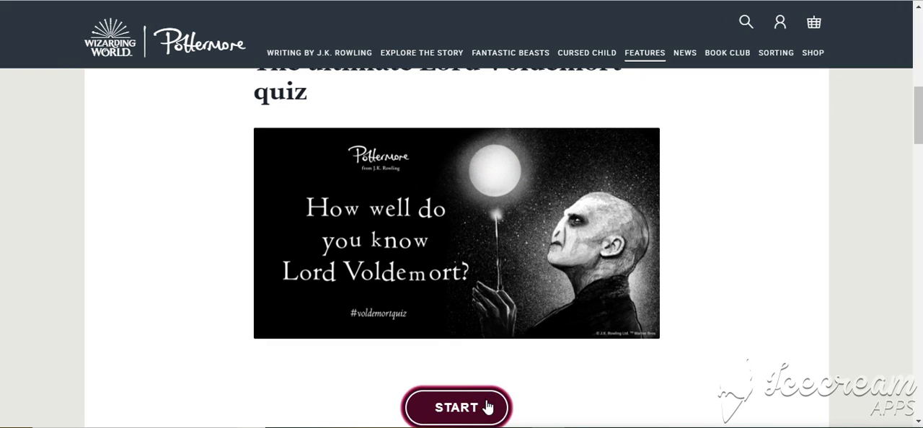
Step: Start the 'How well do you know Lord Voldemort?' quiz to reach the first question
left_click(456, 407)
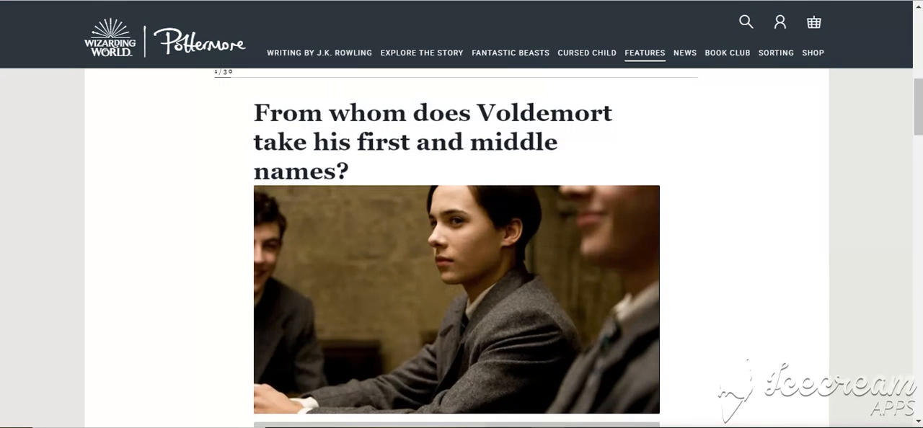
Step: Answer the names question with 'His father and brother', marked incorrect
scroll("down", 3)
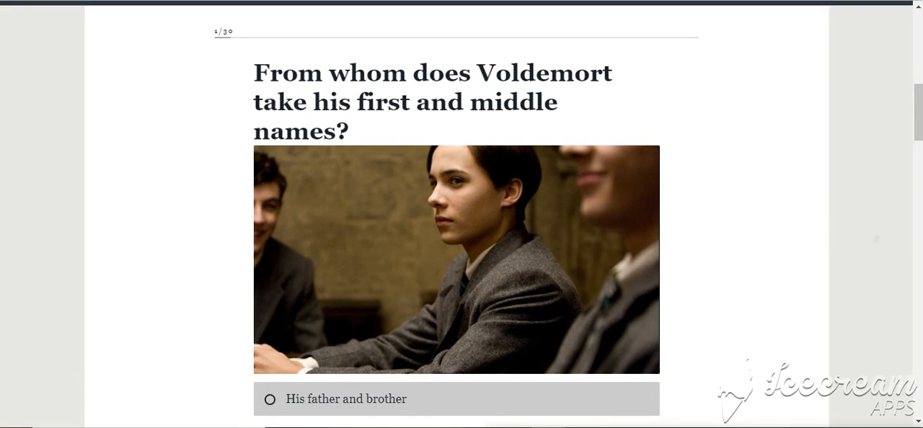
scroll("down", 3)
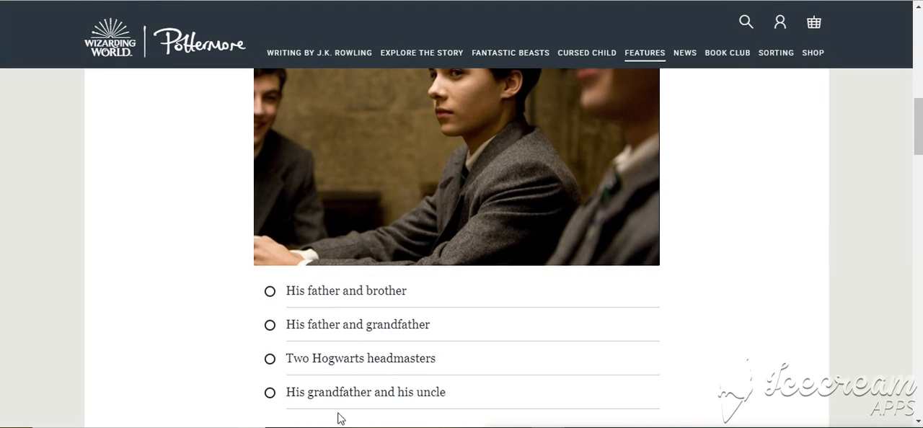
mouse_move(490, 332)
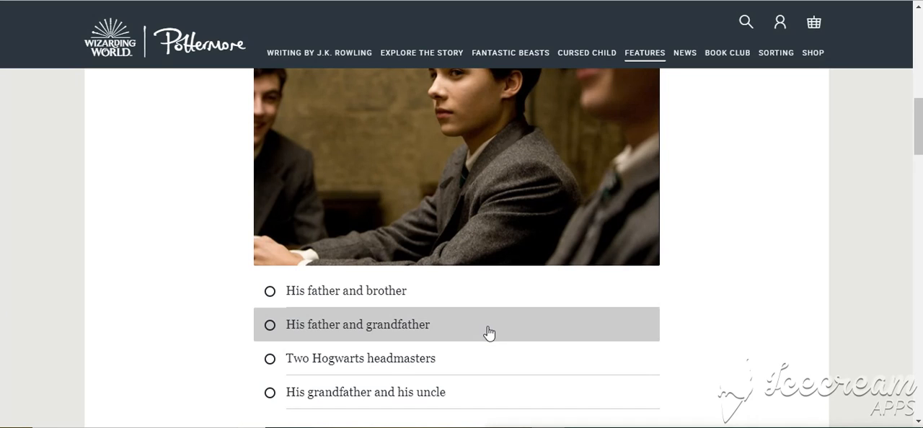
mouse_move(495, 393)
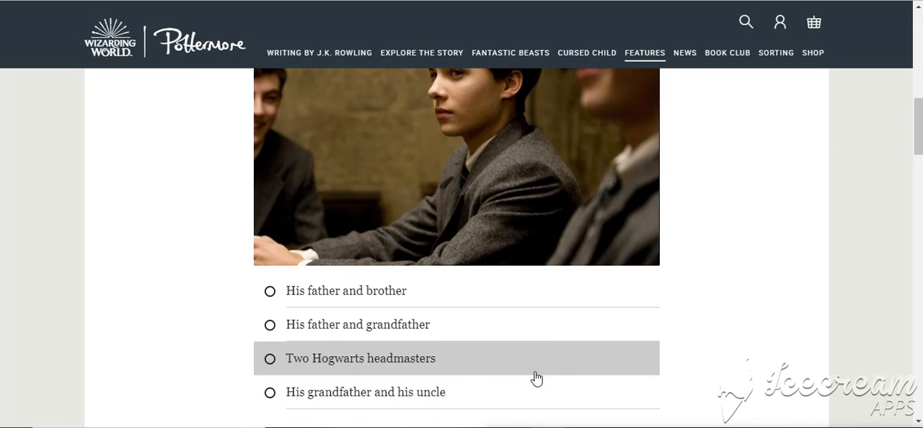
mouse_move(537, 388)
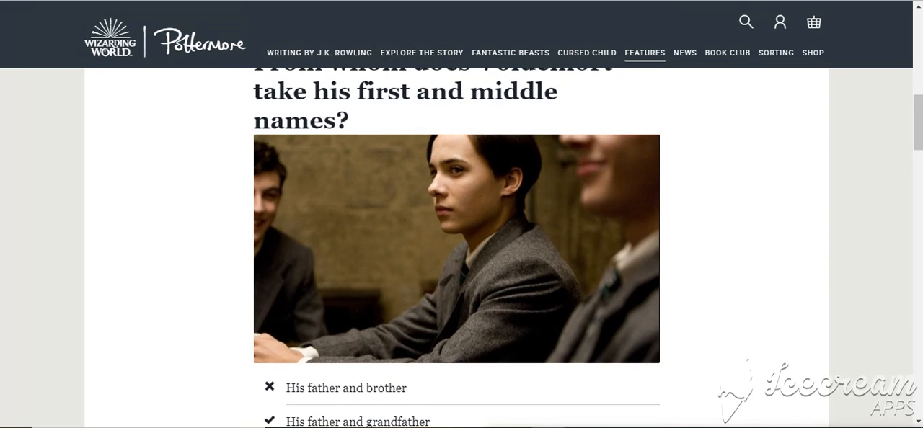
left_click(346, 388)
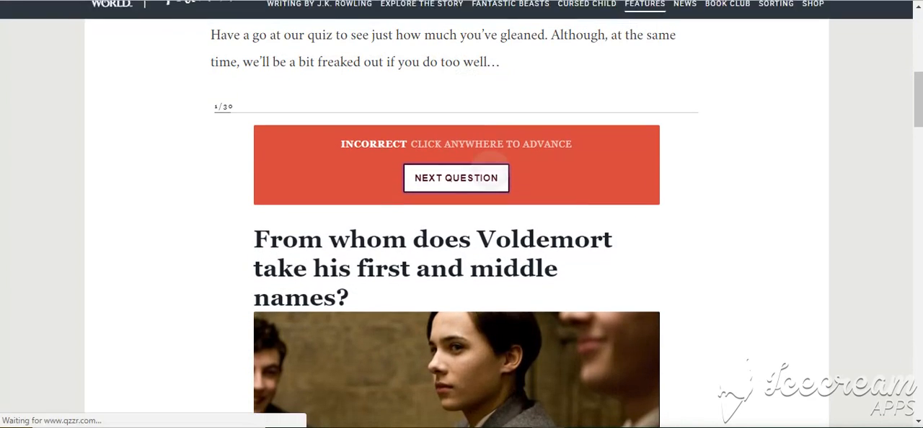
Step: Answer Rubeus Hagrid for who first speaks his name, then attempt the Grindelwald true/false
left_click(456, 179)
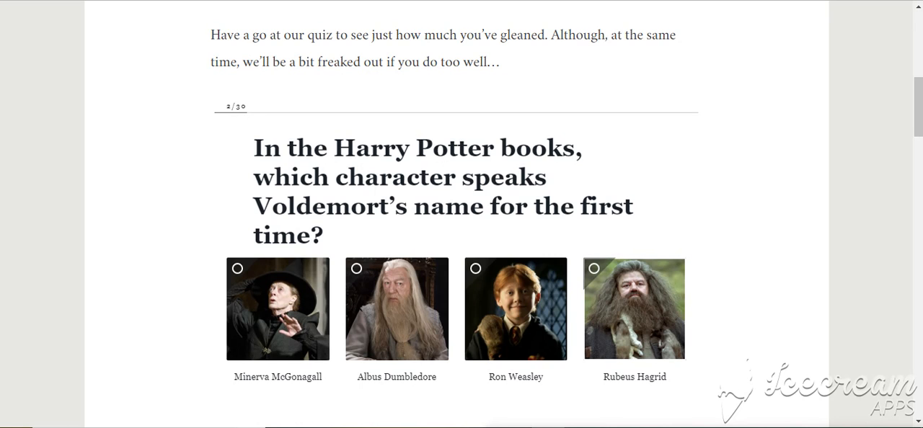
left_click(635, 308)
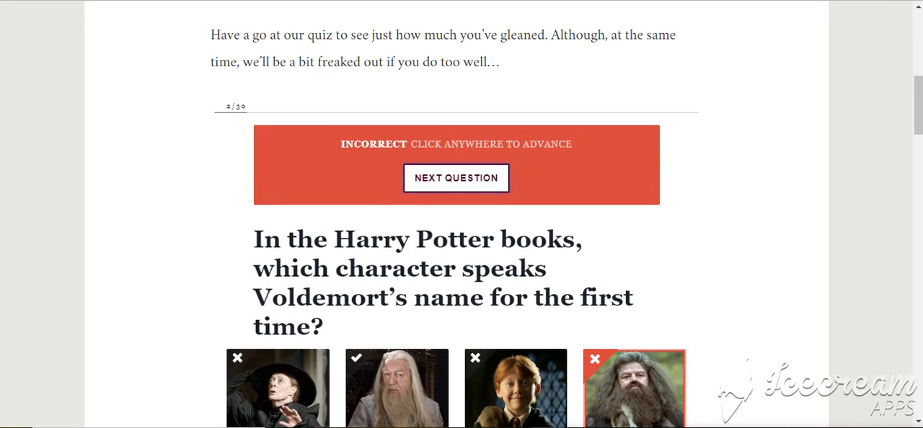
left_click(456, 179)
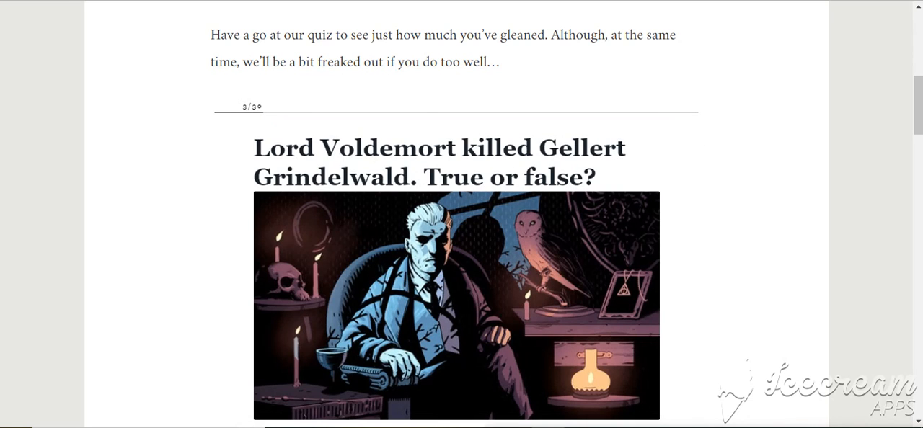
scroll("down", 3)
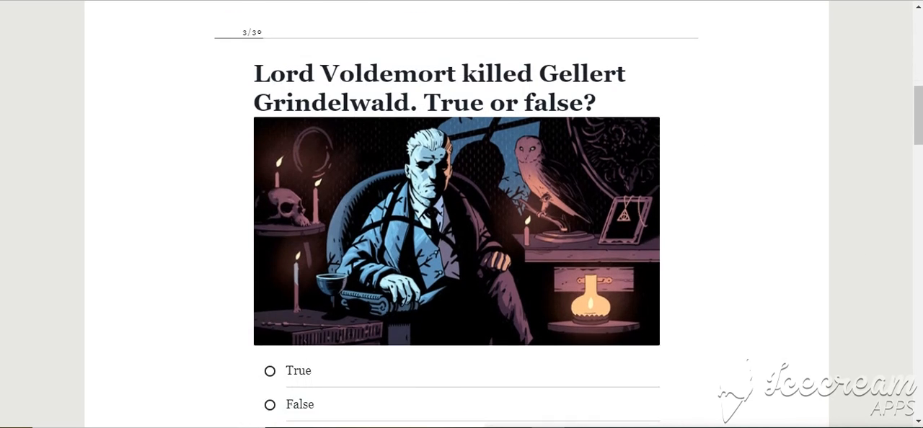
scroll("down", 3)
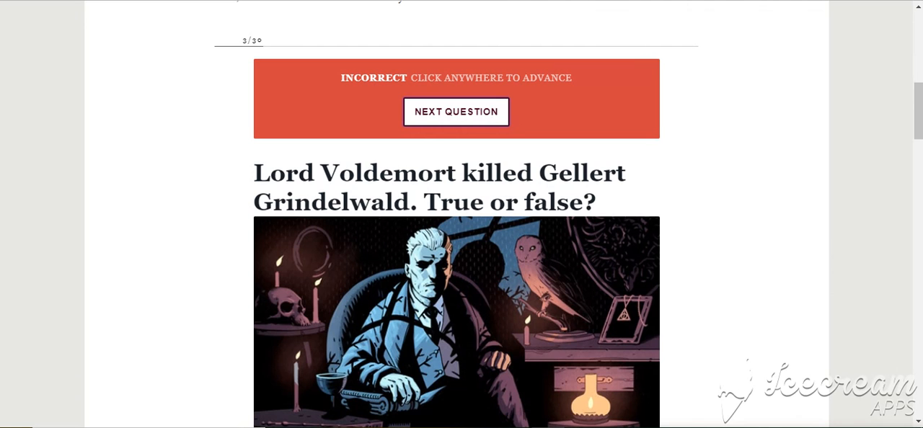
Step: Submit Fenrir Greyback and Narcissa Malfoy as non-Death Eaters, then answer the birth year correctly
left_click(456, 112)
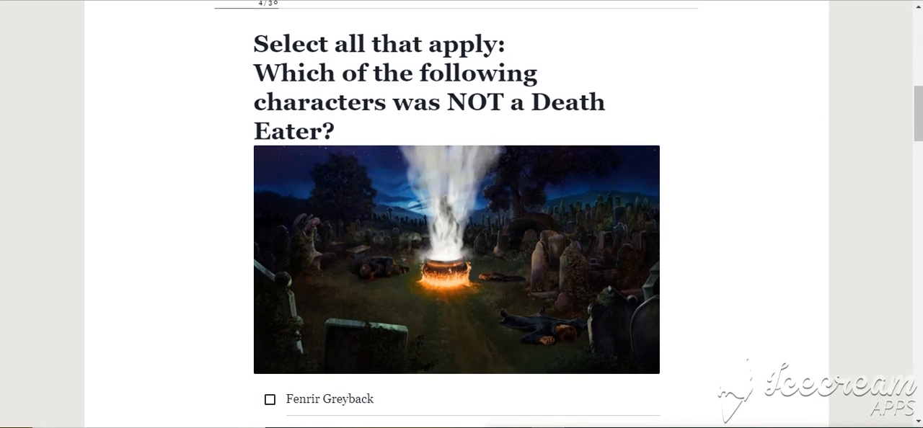
scroll("up", 3)
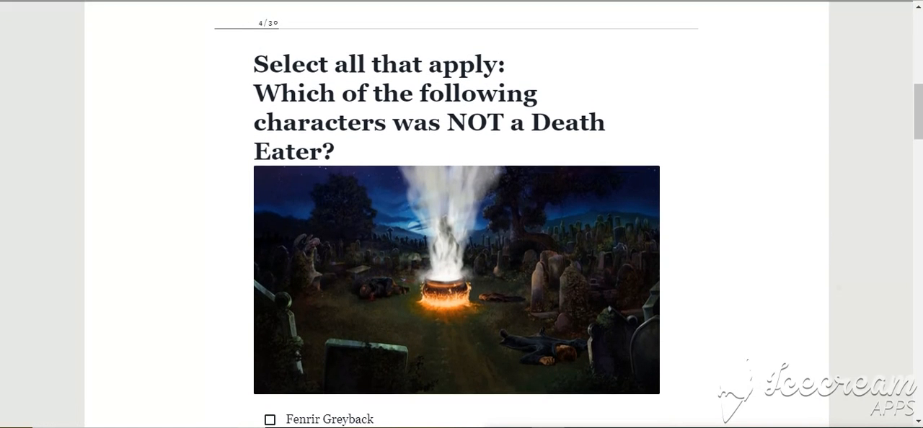
scroll("down", 3)
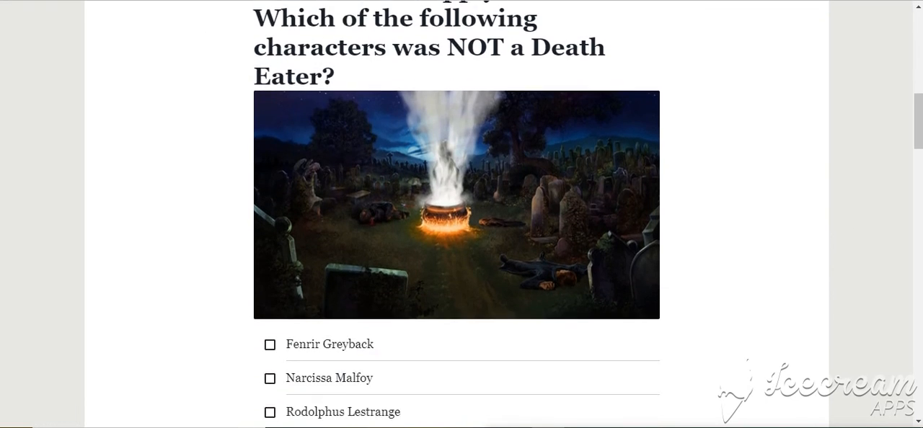
scroll("down", 3)
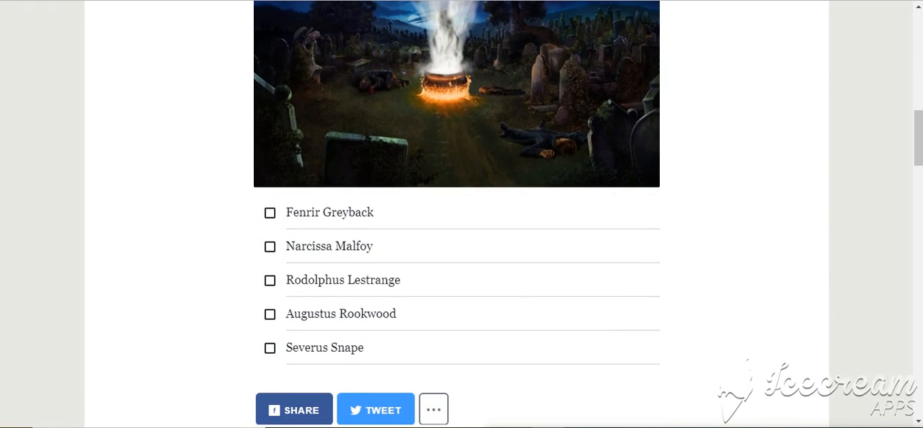
left_click(270, 246)
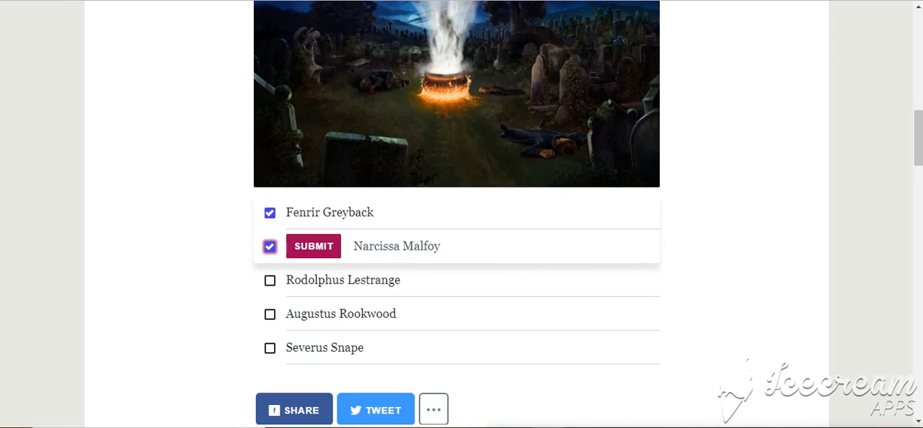
left_click(314, 245)
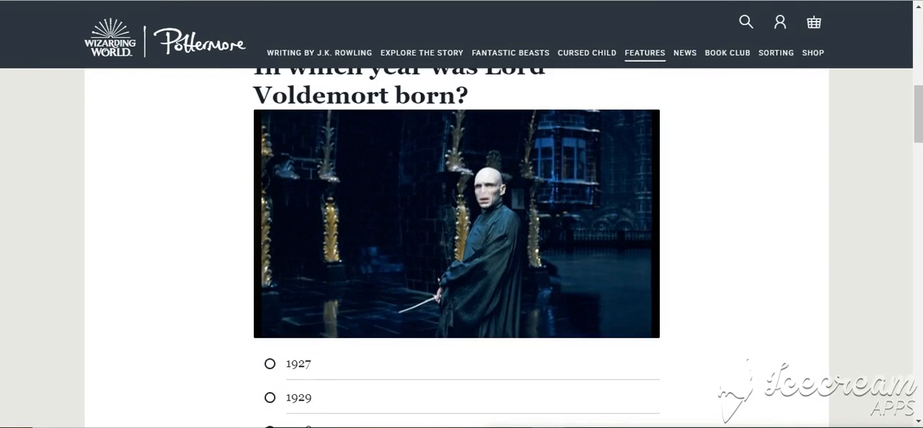
scroll("down", 3)
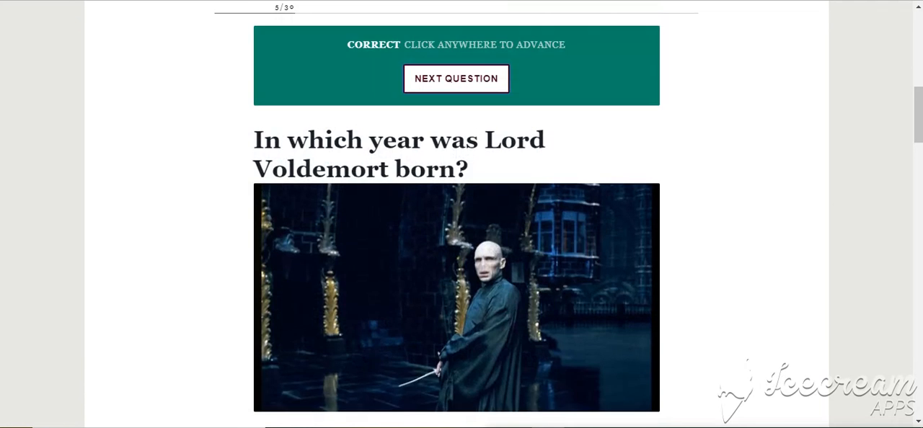
Step: Answer how many times Voldemort asked to work at Hogwarts
left_click(456, 78)
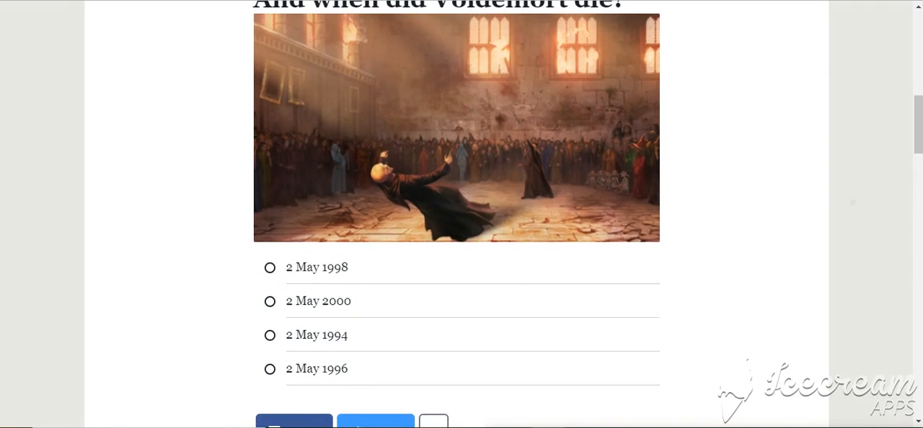
scroll("down", 3)
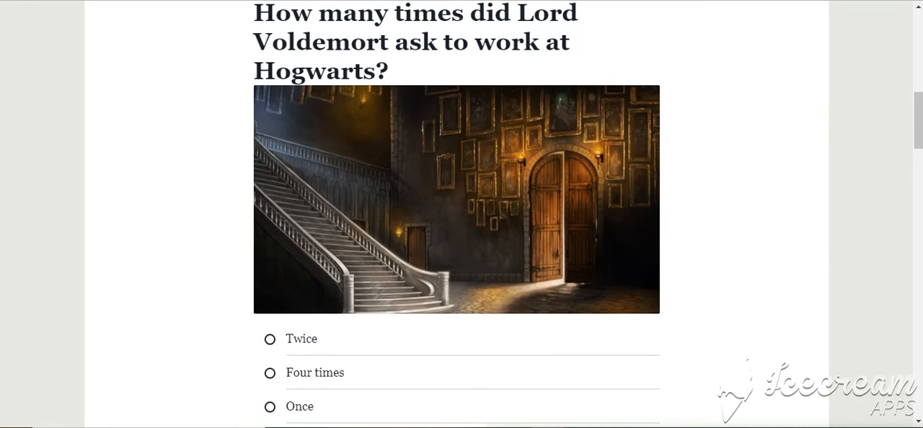
scroll("down", 3)
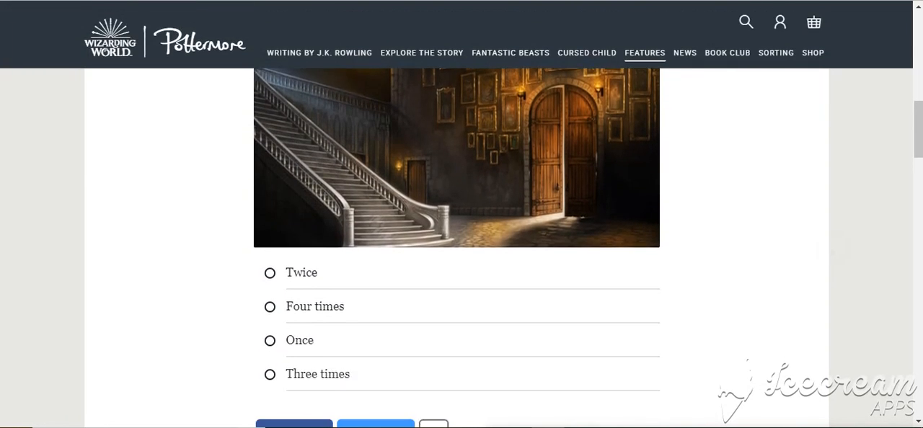
scroll("down", 3)
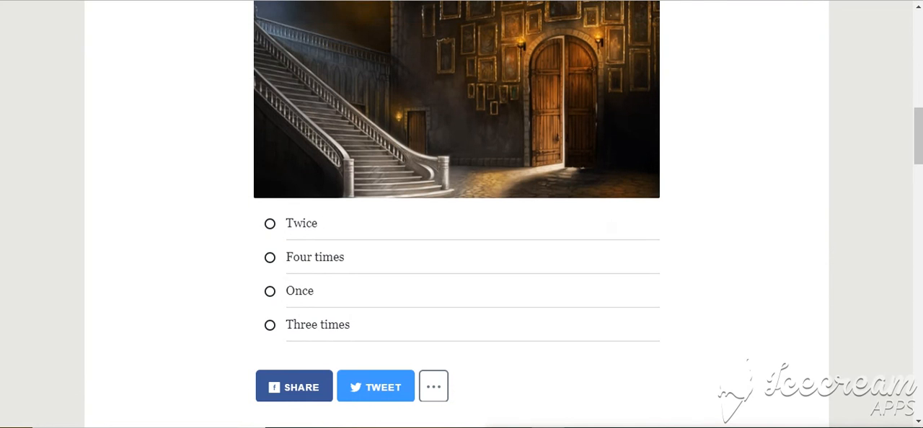
left_click(270, 291)
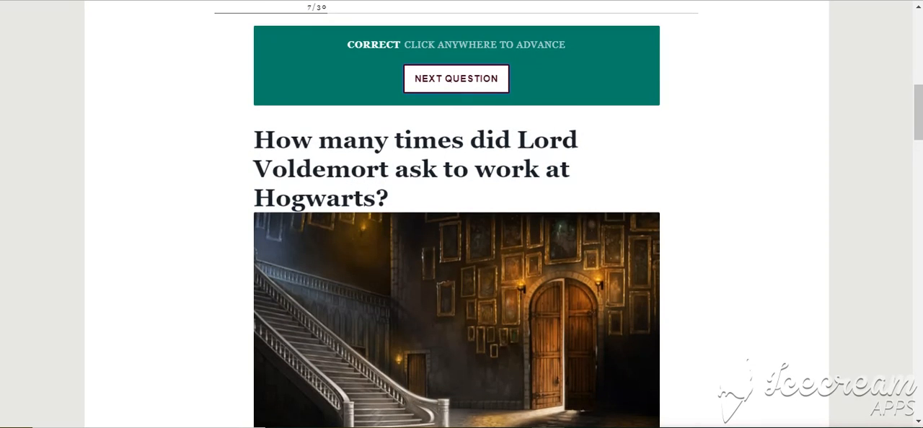
Step: Answer where Voldemort worked after leaving Hogwarts
left_click(456, 78)
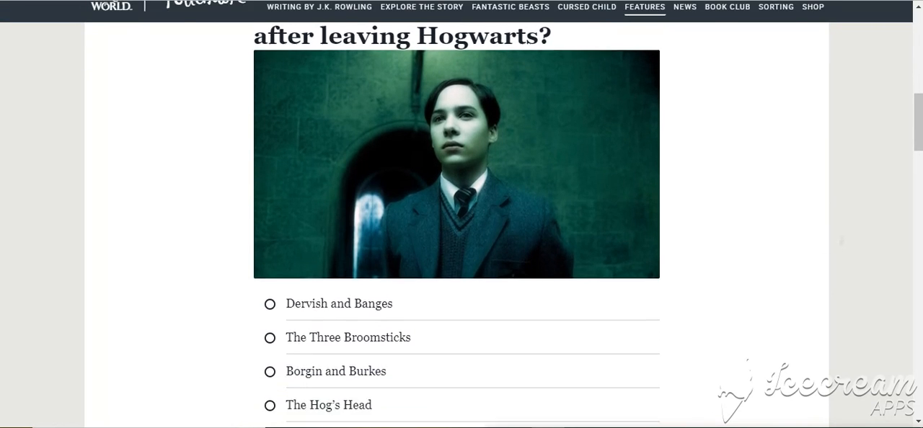
scroll("down", 3)
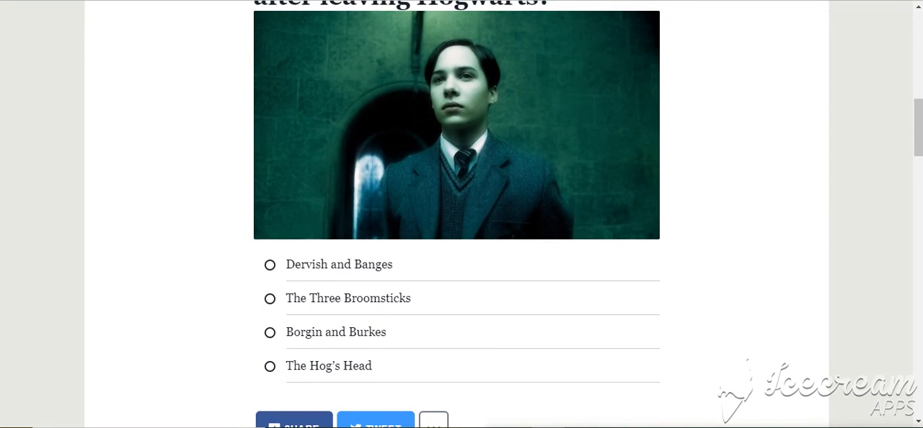
left_click(335, 332)
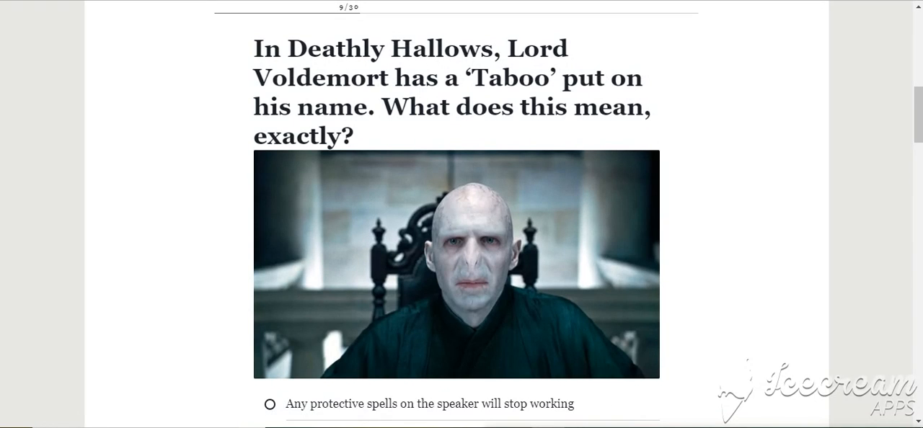
Step: Answer the Taboo question and submit Legilimens/Occlumens and Parselmouth as his skills, marked correct
scroll("down", 3)
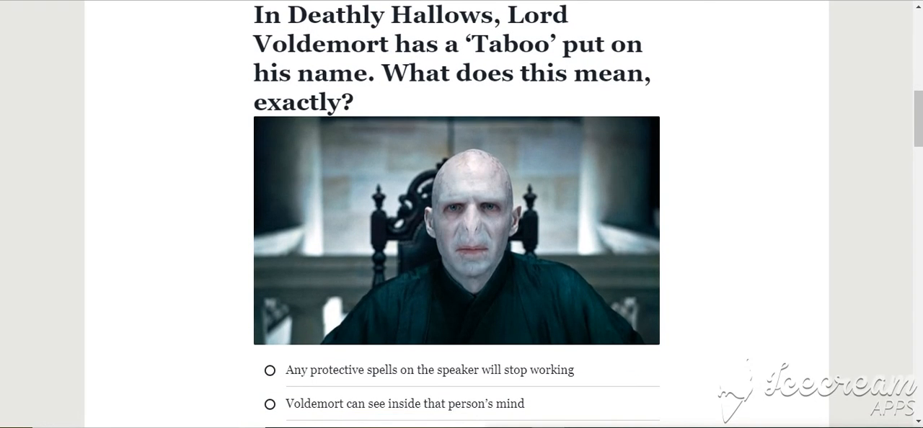
scroll("down", 3)
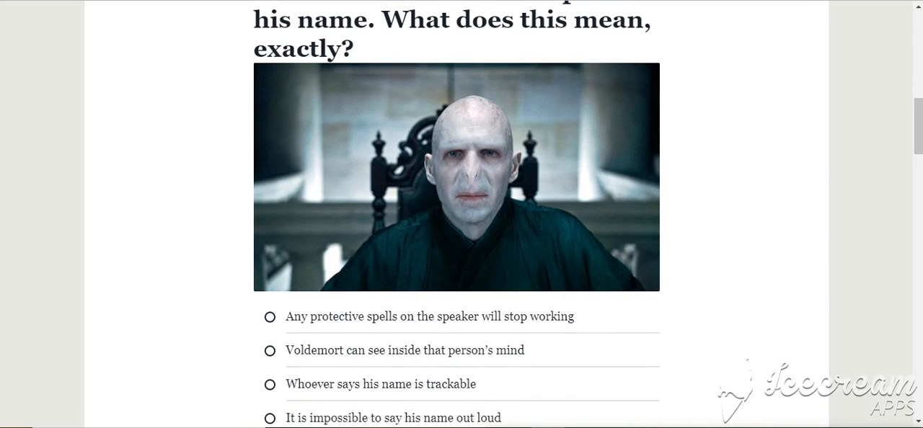
scroll("down", 3)
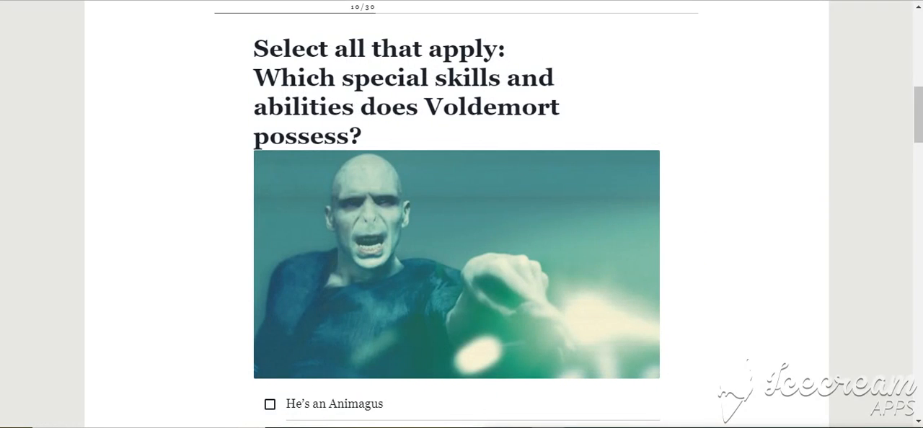
scroll("down", 3)
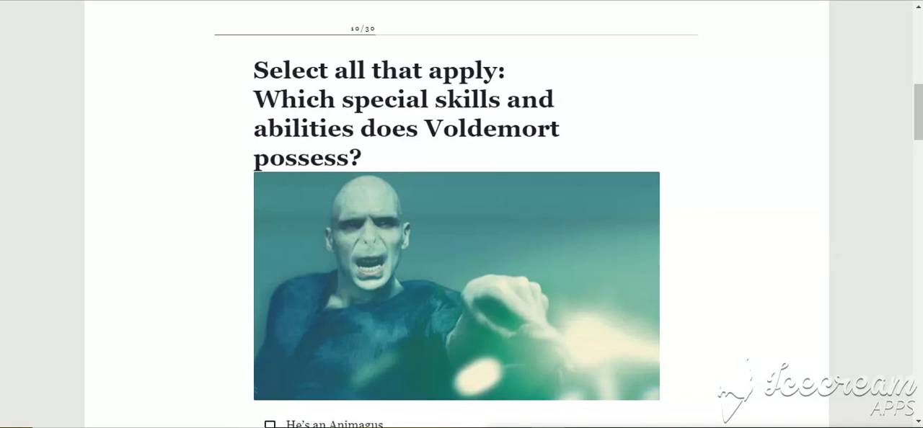
scroll("down", 3)
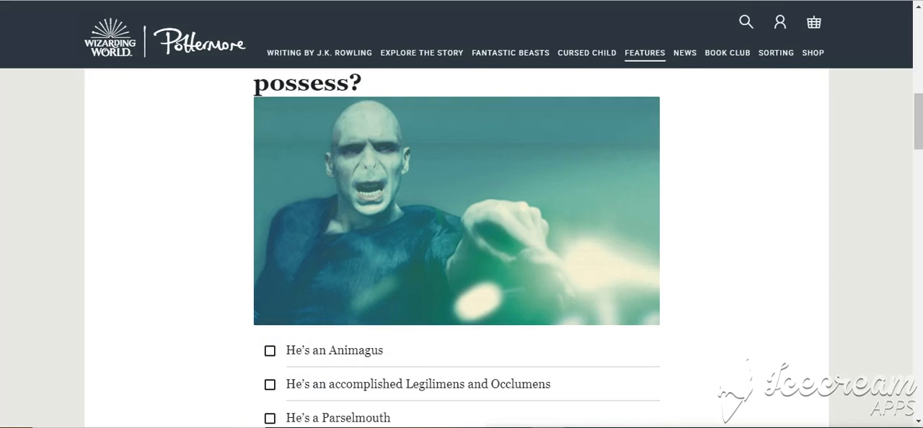
scroll("down", 3)
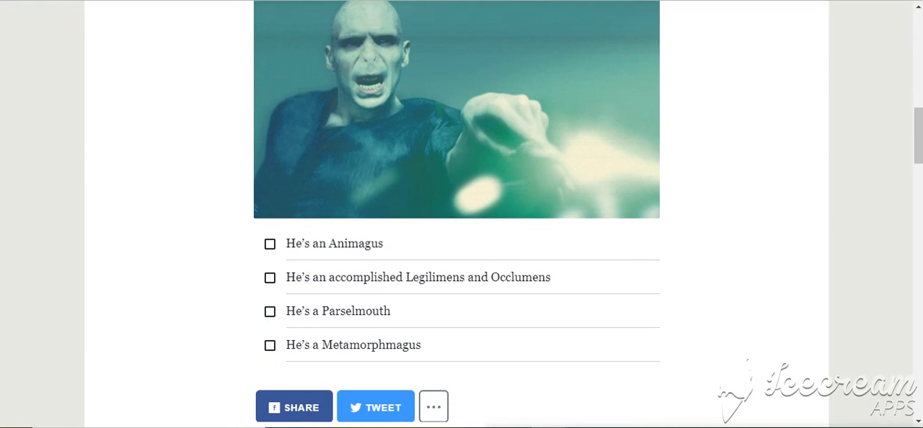
scroll("up", 3)
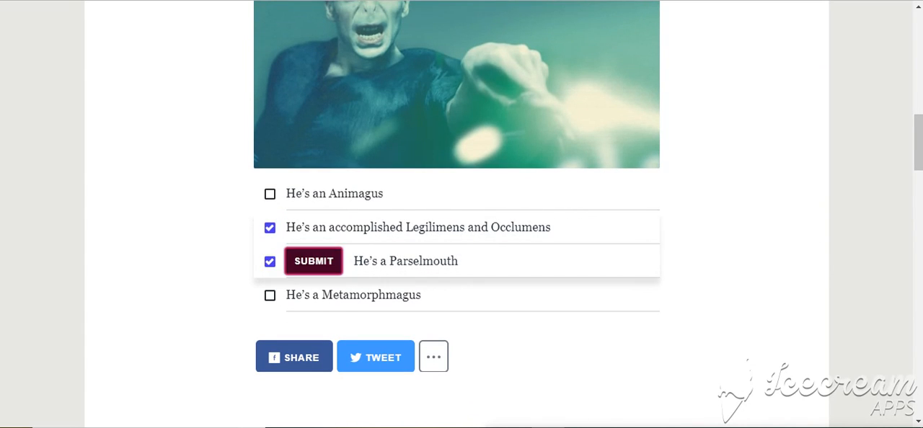
left_click(313, 261)
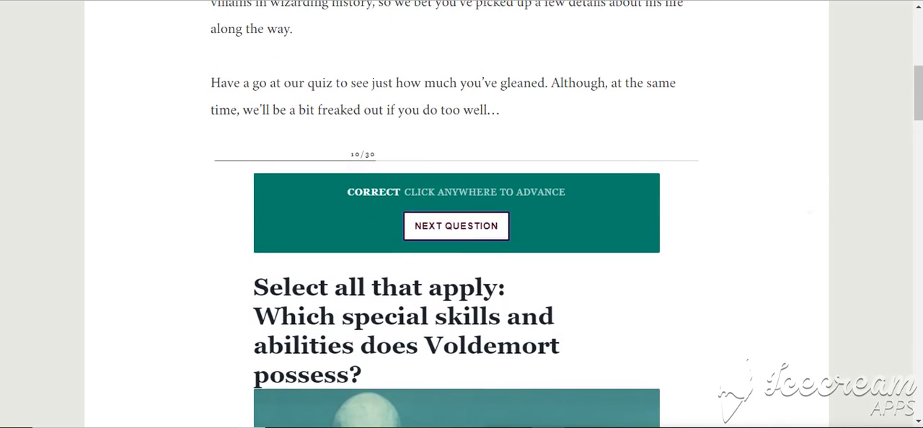
left_click(456, 225)
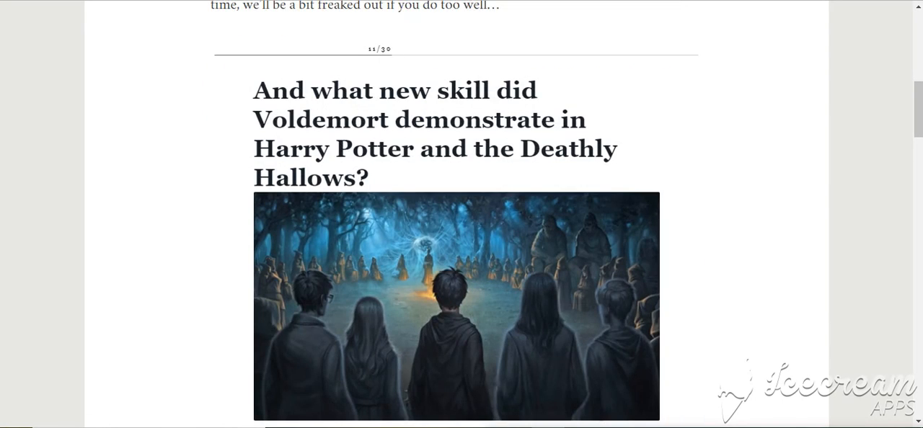
Step: Answer the Deathly Hallows new-skill and Slughorn altered-memory questions
scroll("down", 3)
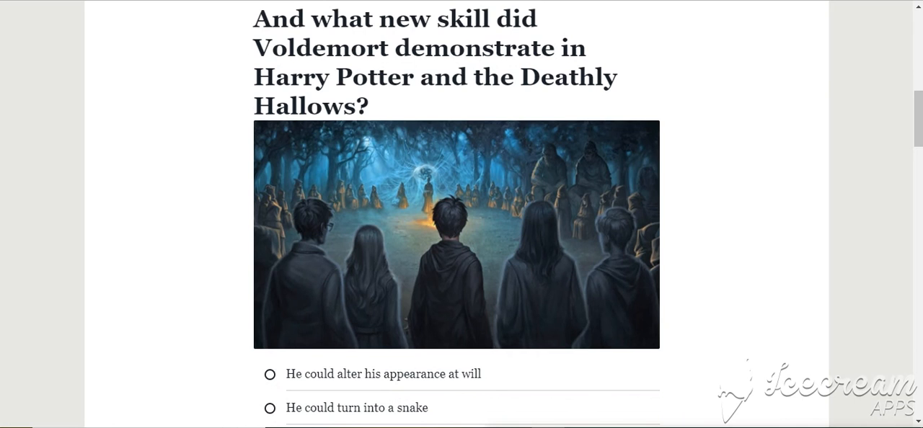
scroll("down", 3)
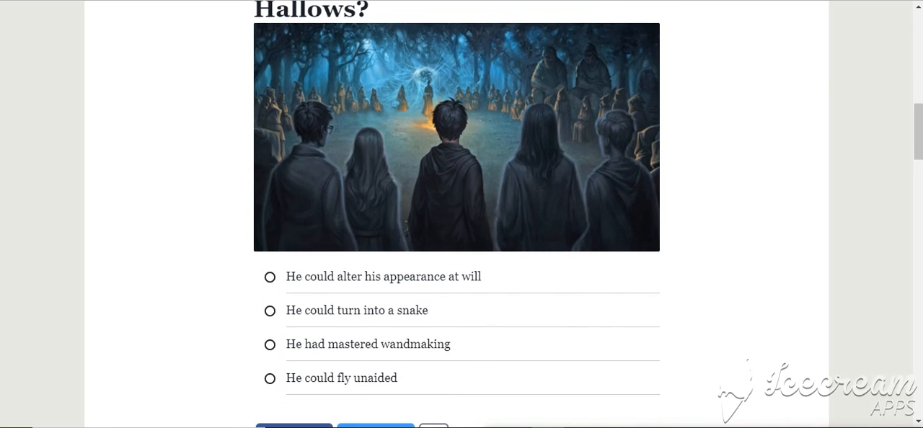
scroll("down", 3)
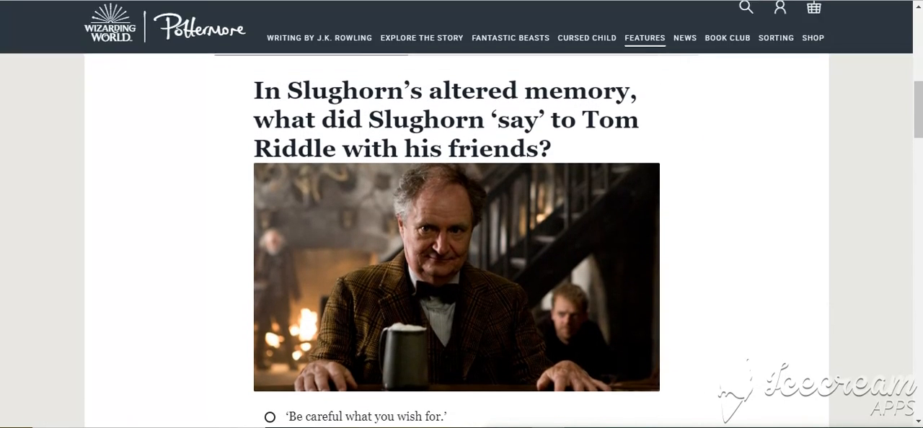
scroll("down", 3)
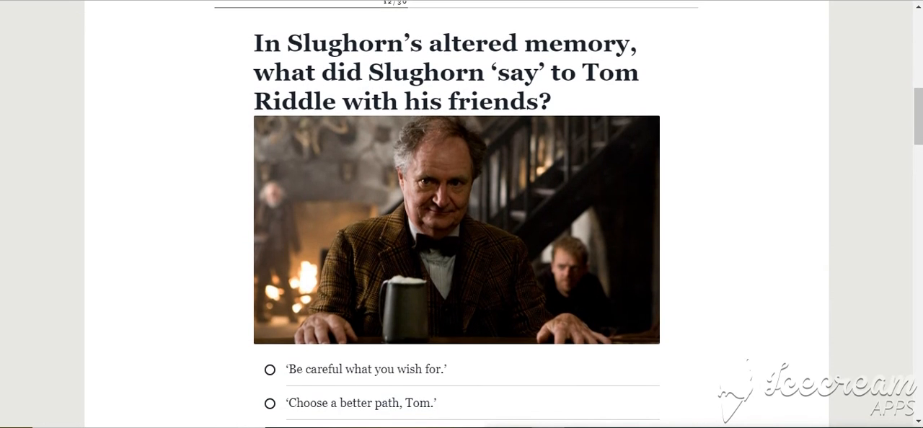
scroll("down", 3)
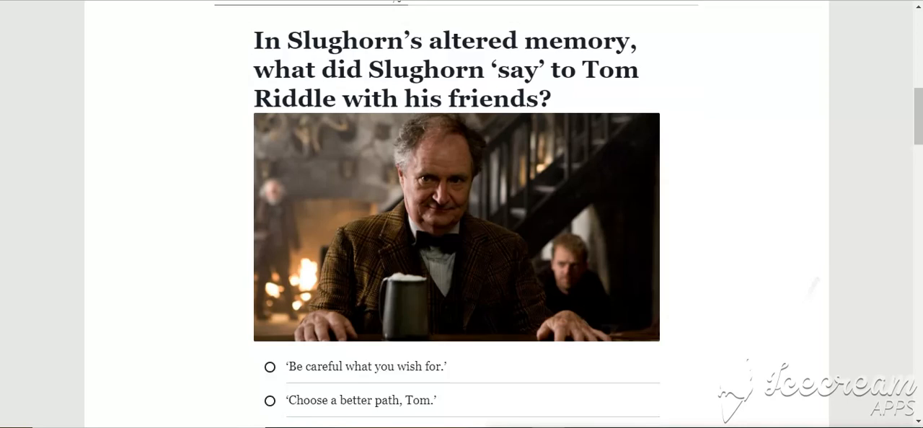
scroll("down", 3)
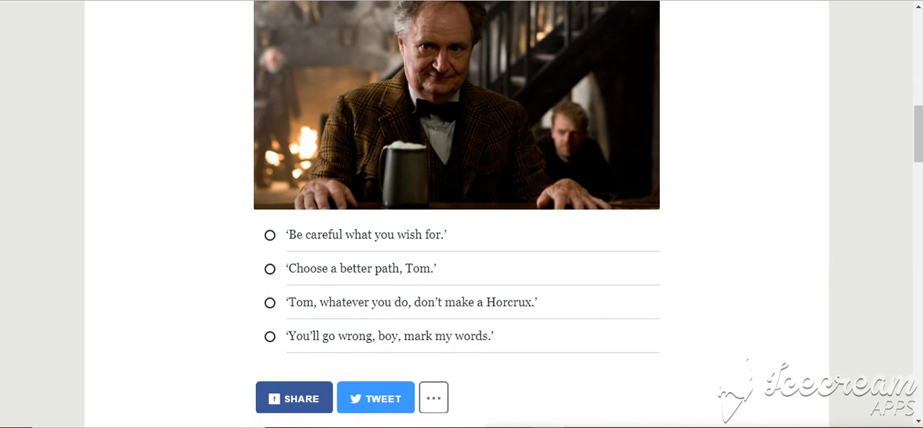
scroll("down", 3)
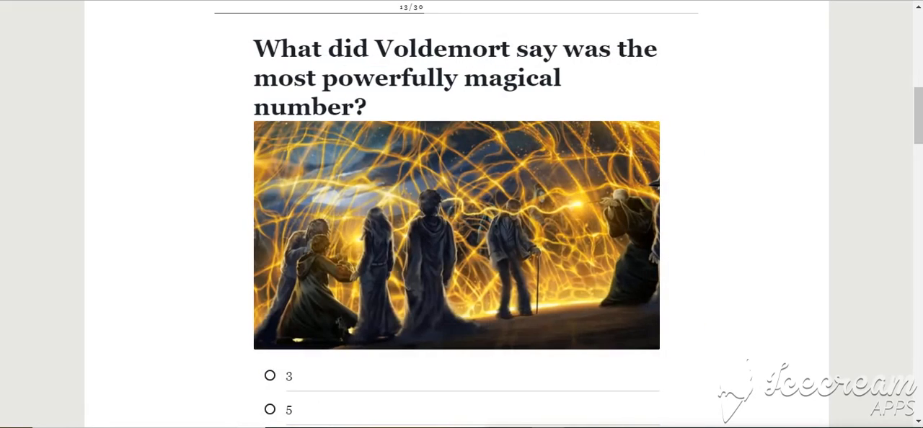
Step: Answer 7 as the most powerfully magical number, marked correct, reaching the murder question
scroll("down", 3)
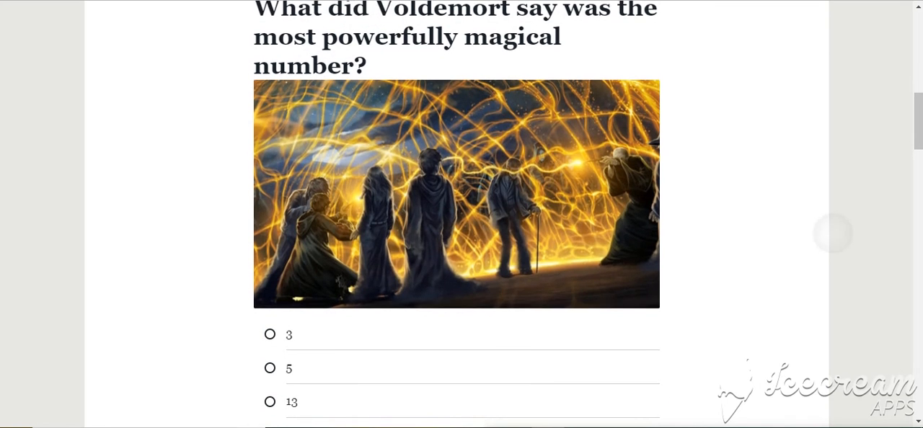
scroll("down", 3)
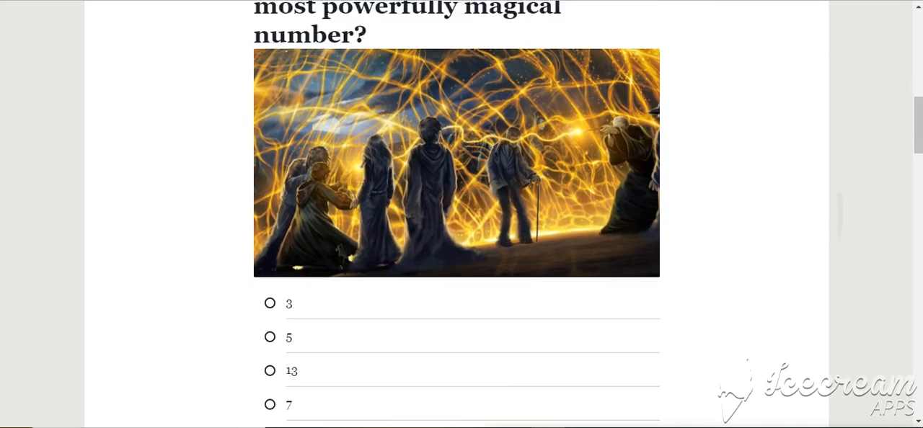
left_click(269, 404)
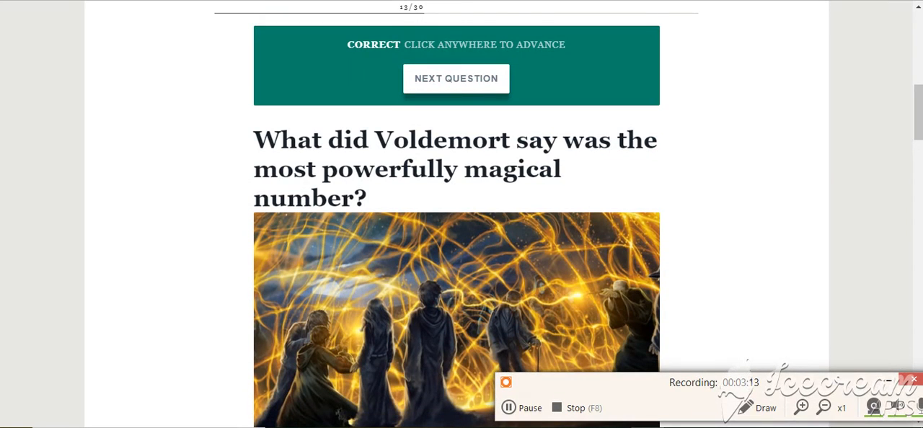
scroll("down", 3)
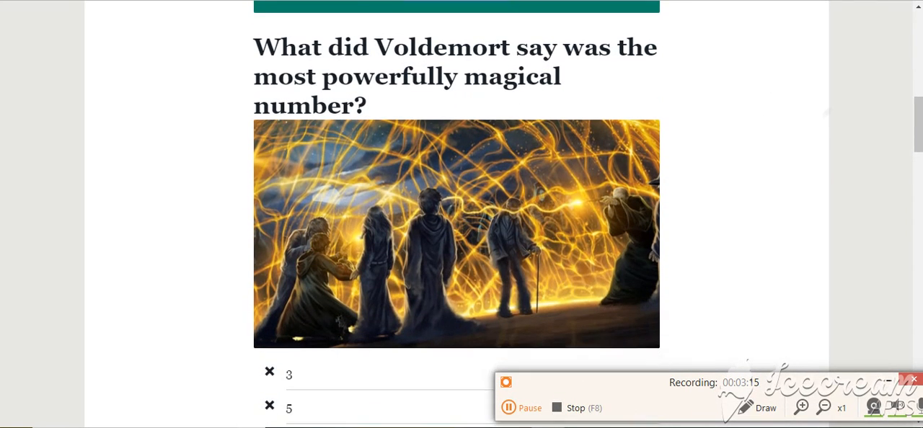
scroll("down", 3)
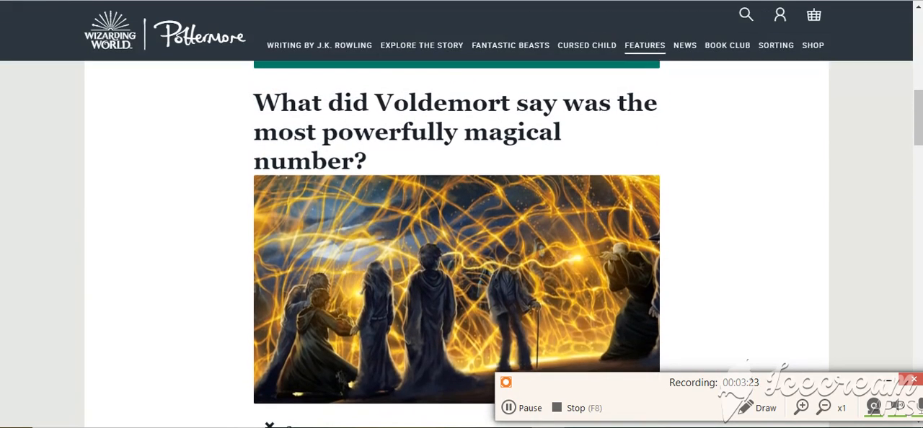
scroll("down", 3)
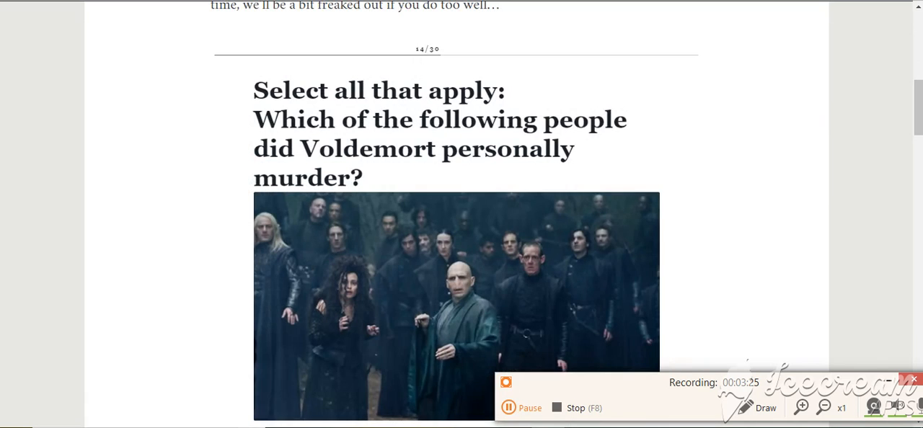
Step: Submit Bertha Jorkins and Mad-Eye Moody as Voldemort's personal victims, both marked correct
scroll("down", 3)
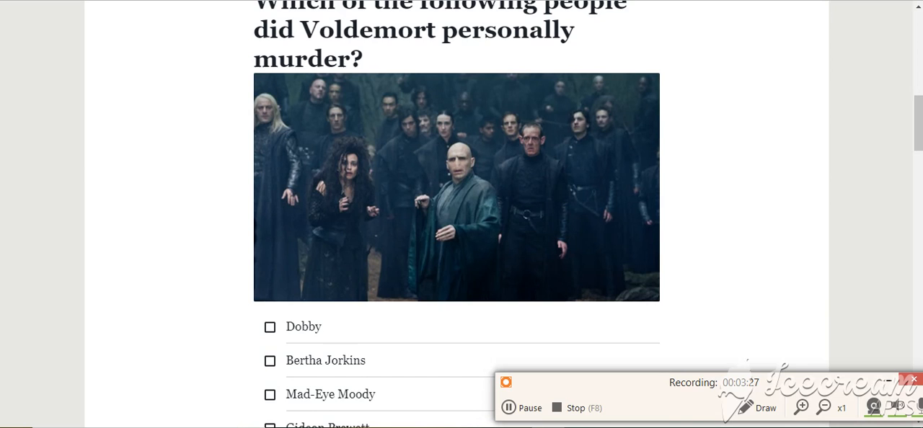
scroll("down", 3)
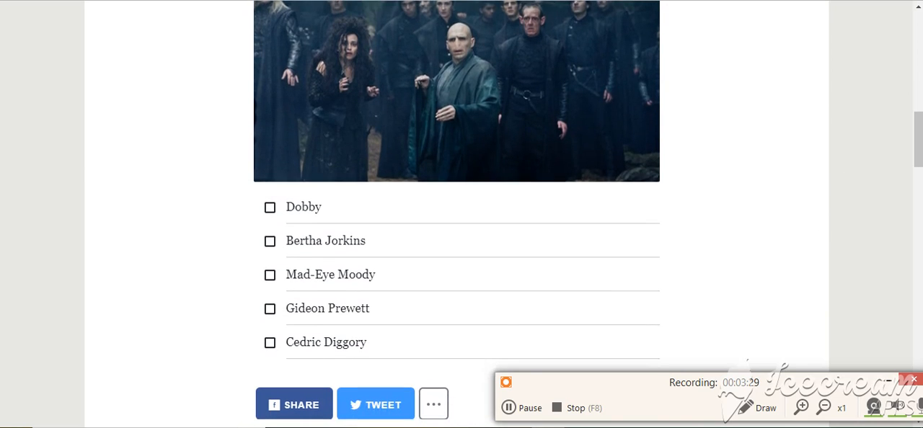
left_click(270, 241)
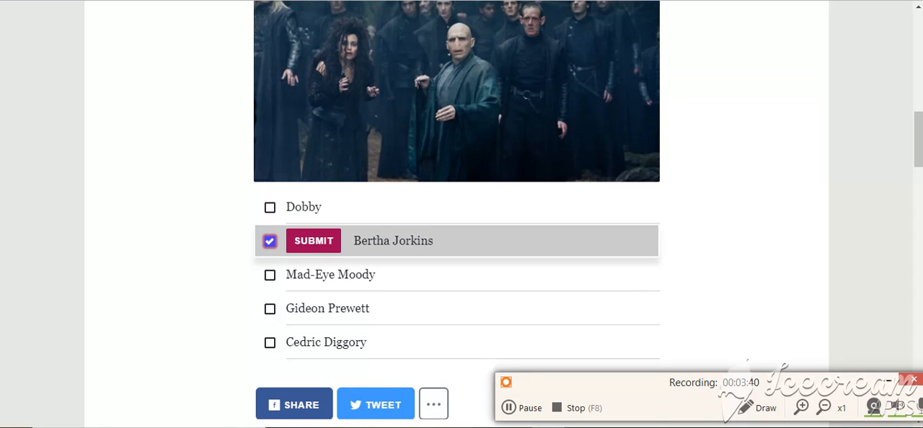
left_click(269, 274)
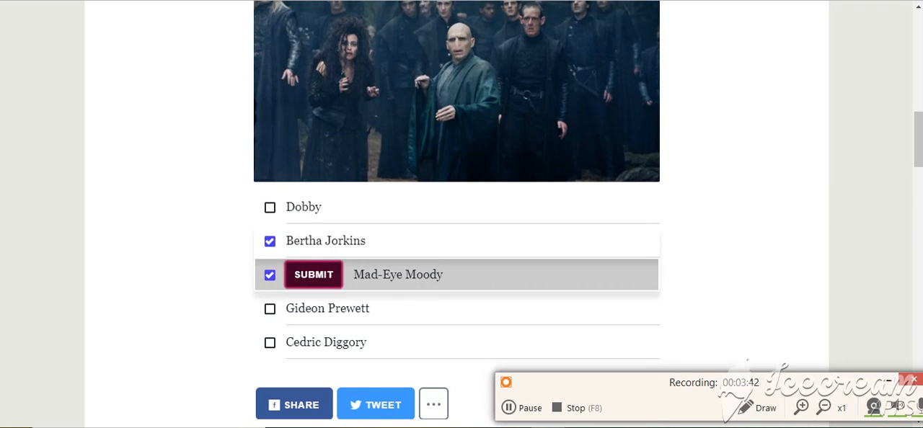
left_click(313, 274)
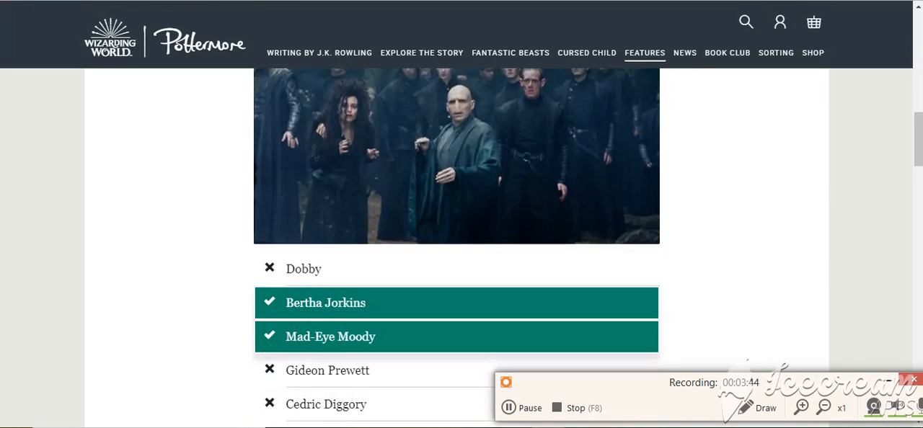
scroll("down", 3)
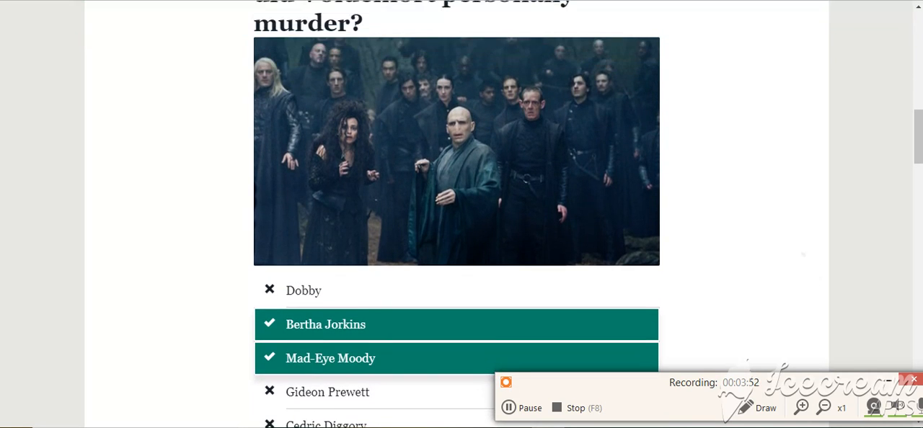
scroll("down", 3)
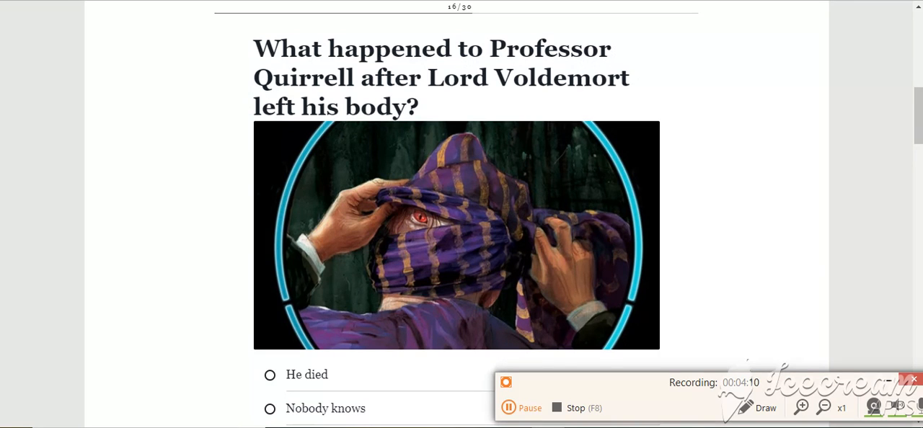
Step: Answer 'He died' for Professor Quirrell's fate, reaching the regular-wand question
scroll("down", 3)
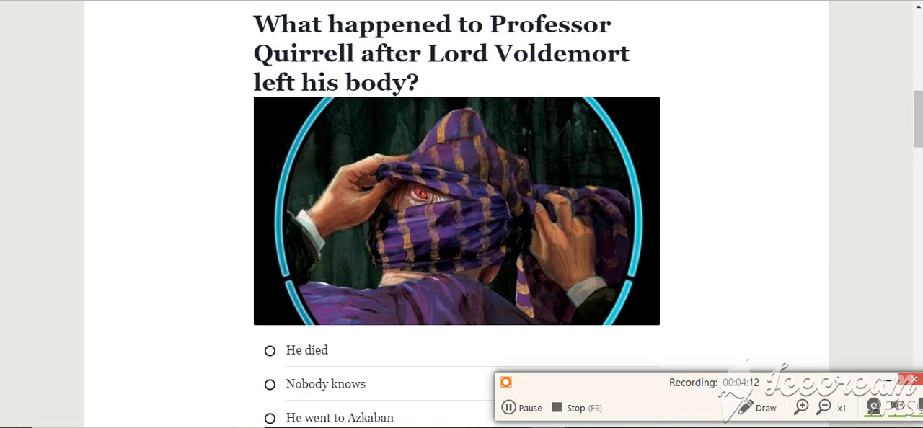
scroll("down", 3)
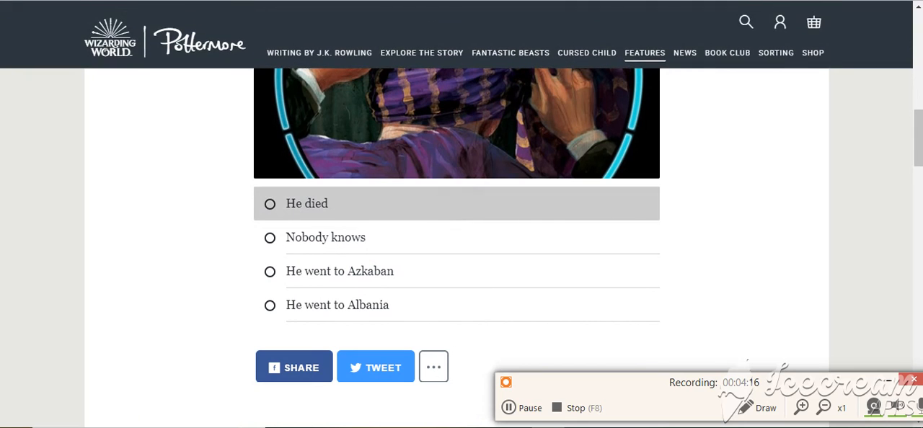
left_click(306, 204)
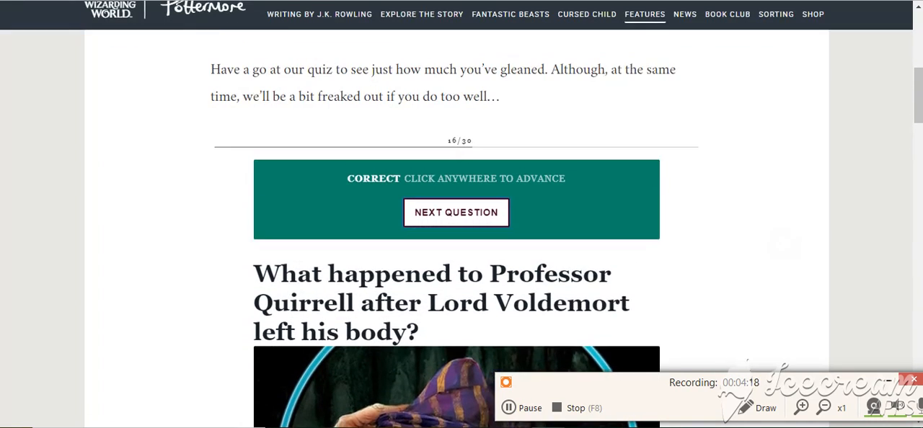
left_click(456, 212)
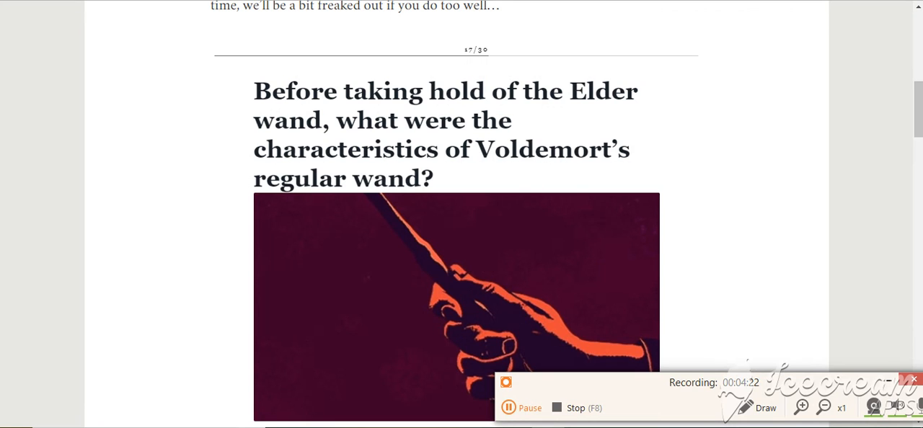
Step: Scroll down through the wand question and its result showing the holly answer incorrect and yew correct
scroll("down", 3)
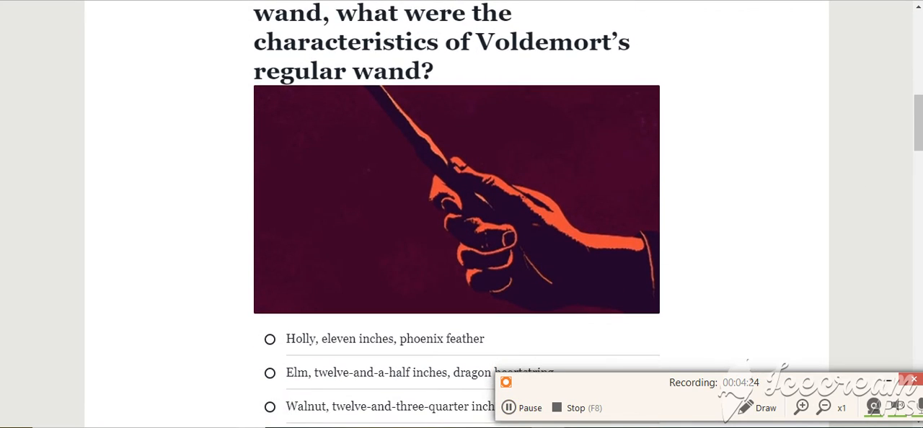
scroll("down", 3)
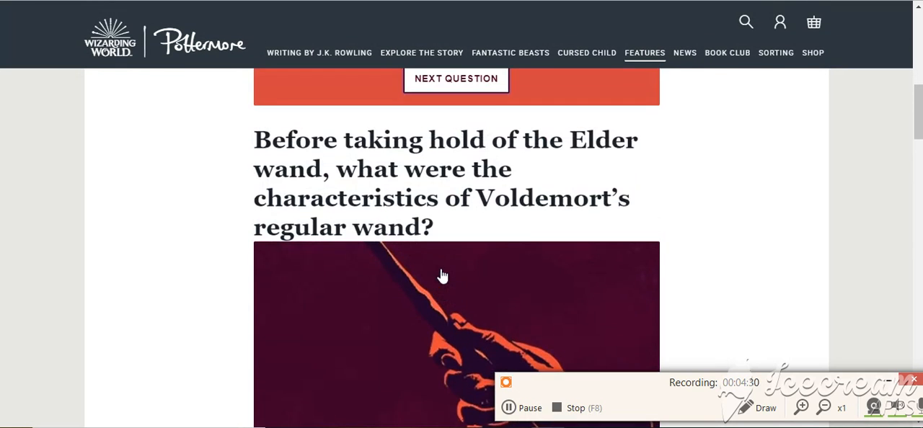
scroll("down", 3)
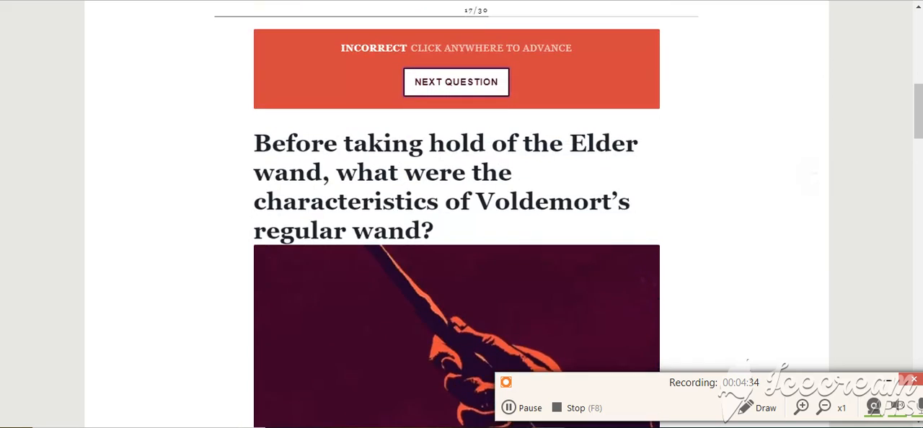
scroll("down", 3)
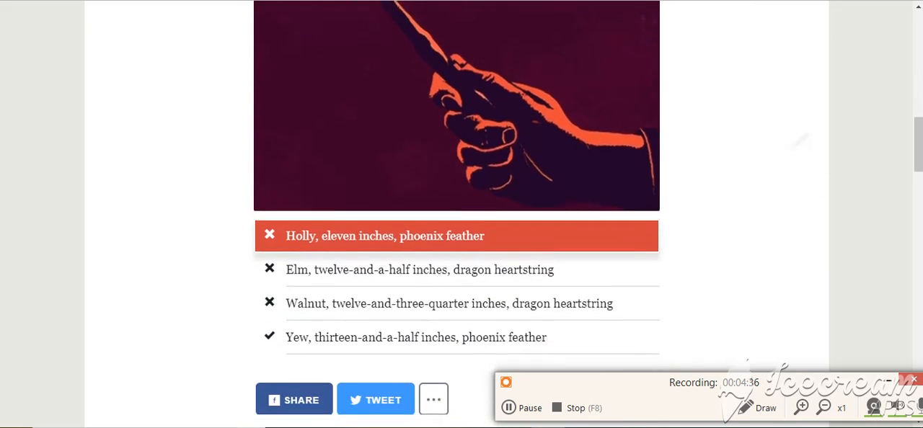
scroll("down", 3)
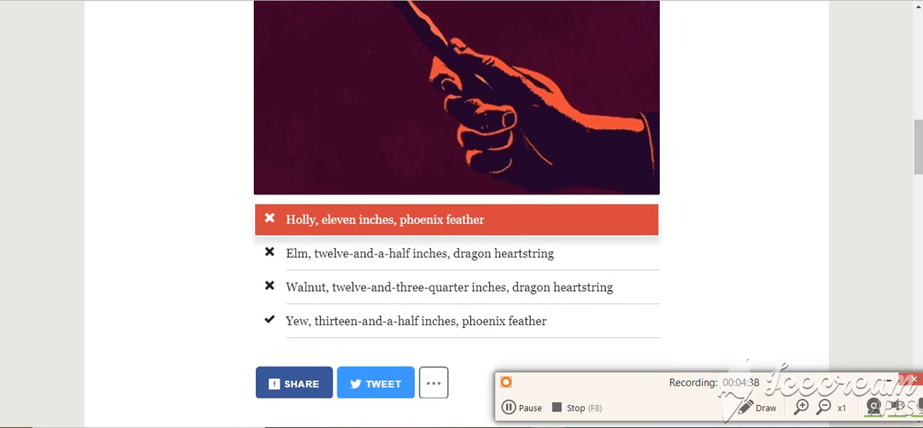
mouse_move(378, 337)
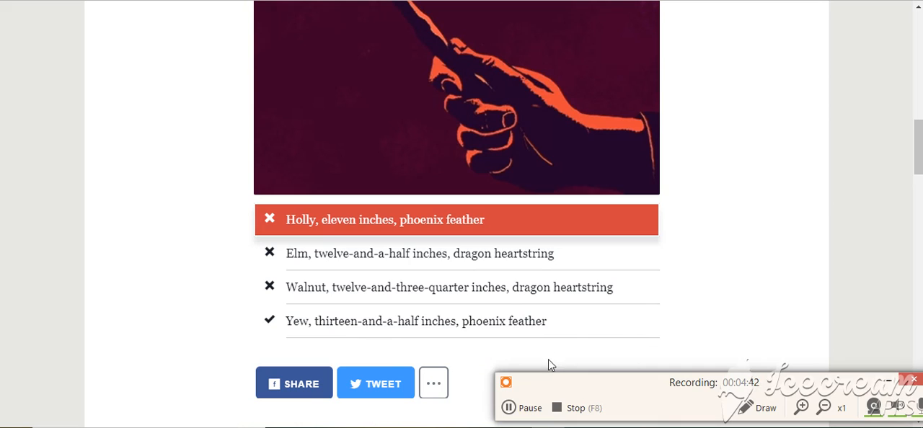
mouse_move(545, 384)
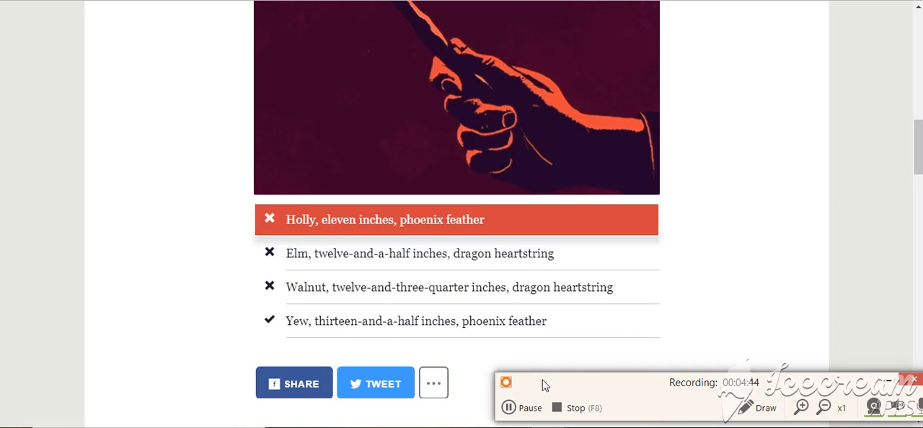